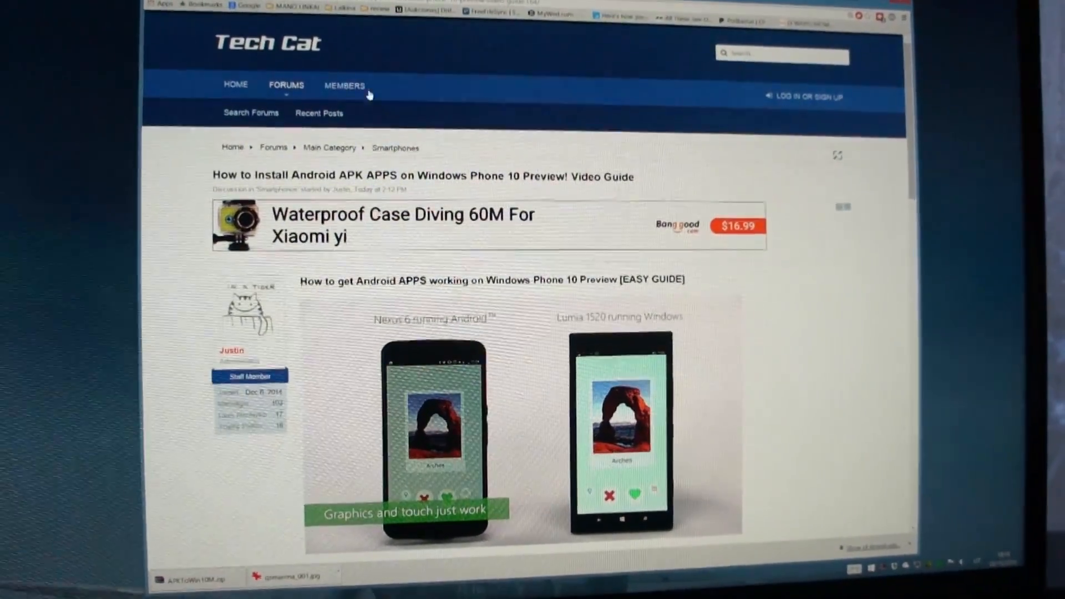
- Reach the phone's Settings and search them for 'developers'
{"action": "scroll", "scroll_direction": "down", "scroll_amount": 3}
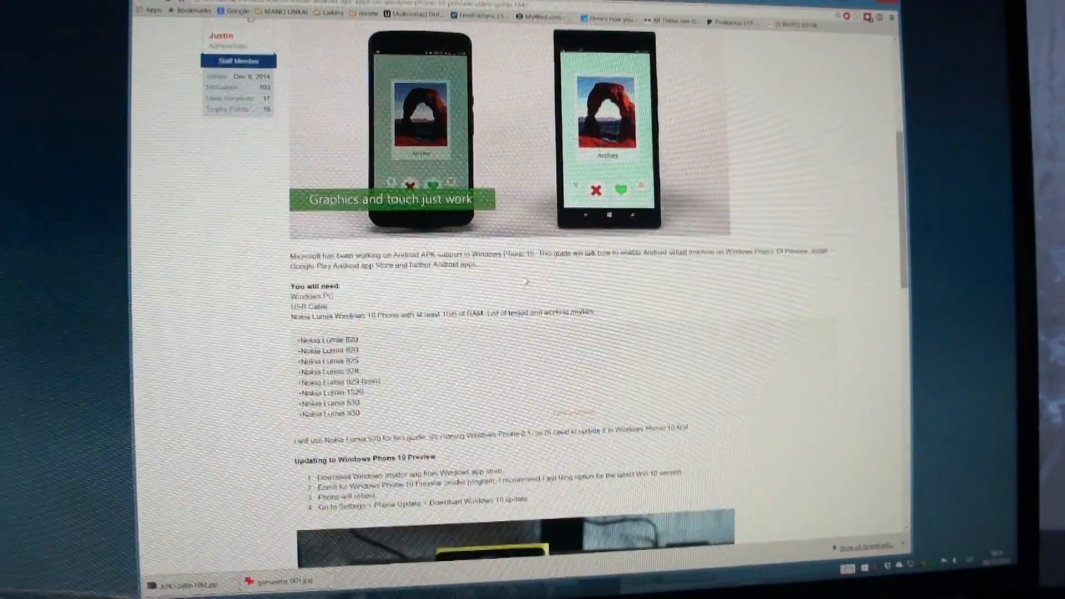
{"action": "scroll", "scroll_direction": "down", "scroll_amount": 3}
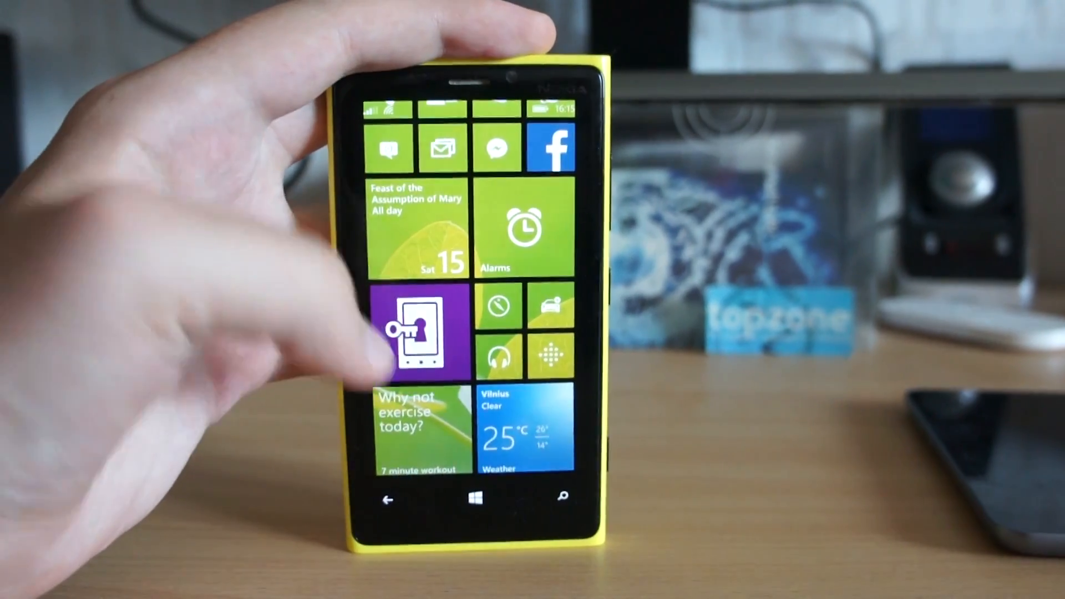
{"action": "left_click", "coordinate": [418, 333]}
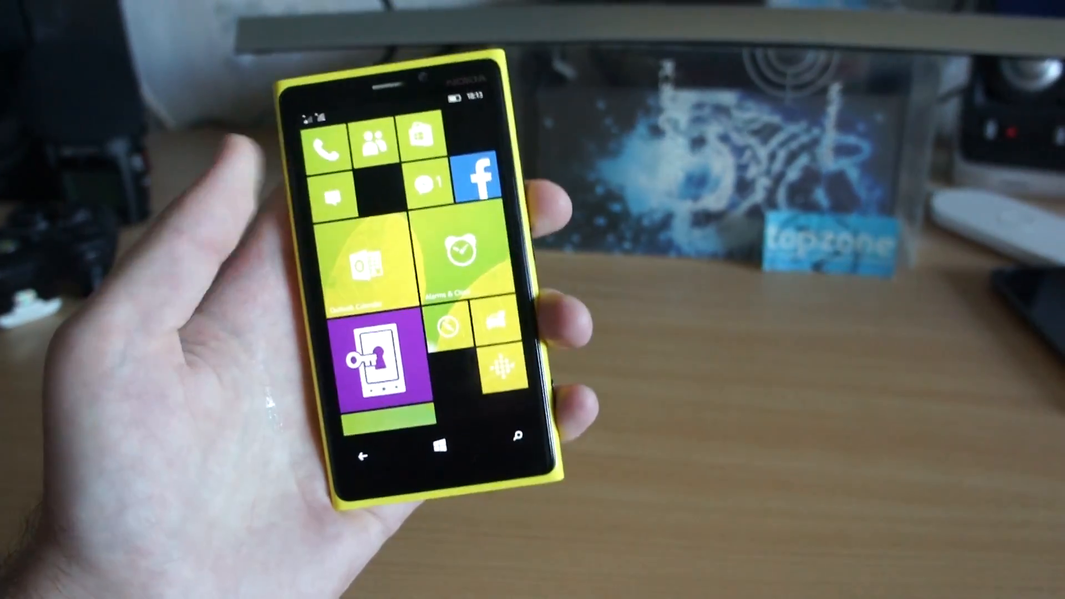
{"action": "scroll", "scroll_direction": "down", "scroll_amount": 3}
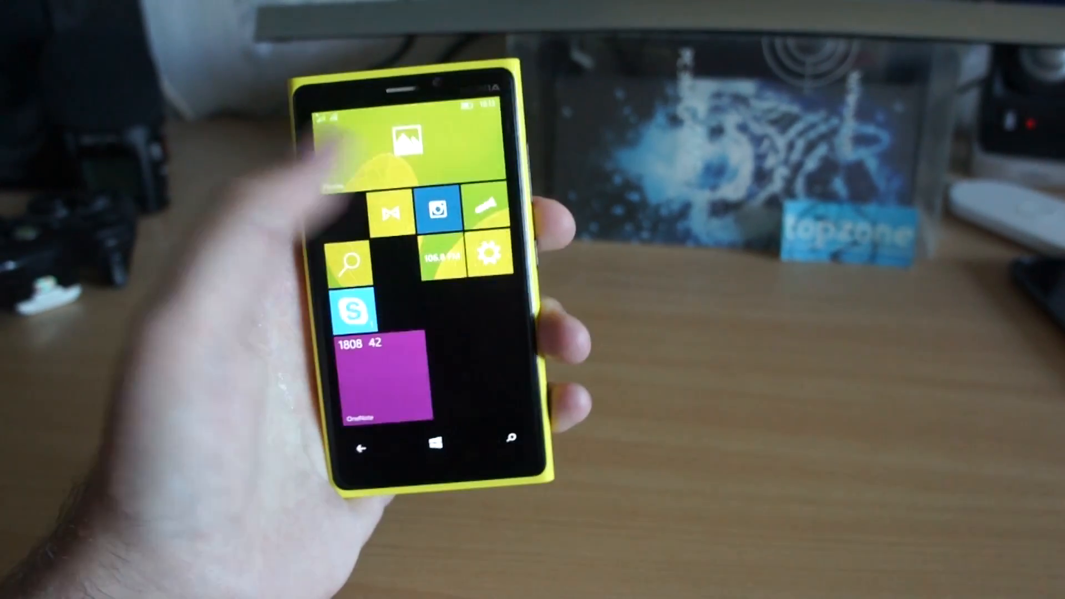
{"action": "left_click", "coordinate": [485, 258]}
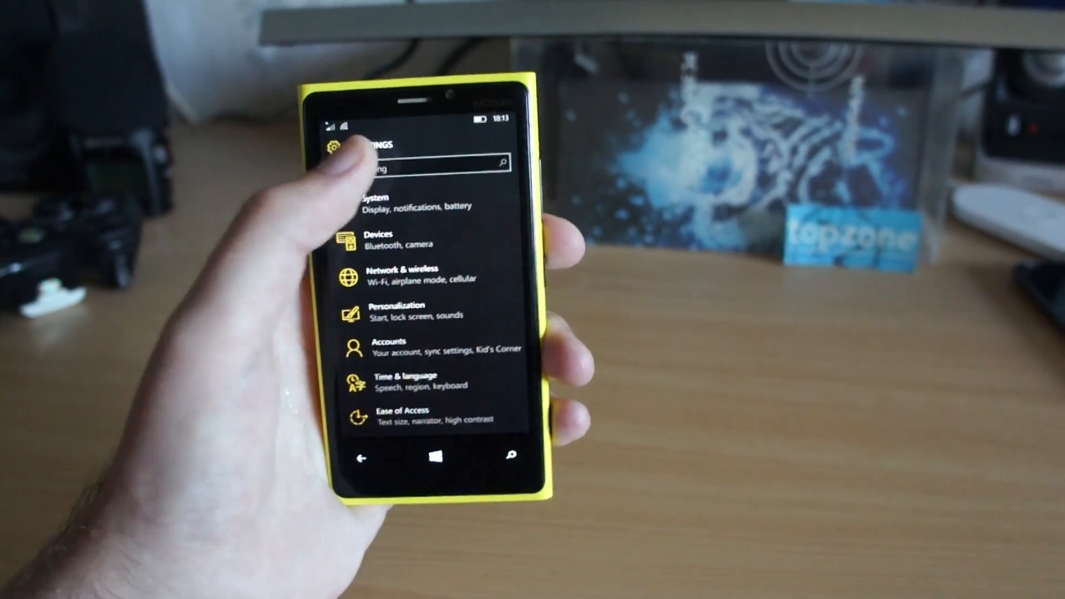
{"action": "left_click", "coordinate": [421, 163]}
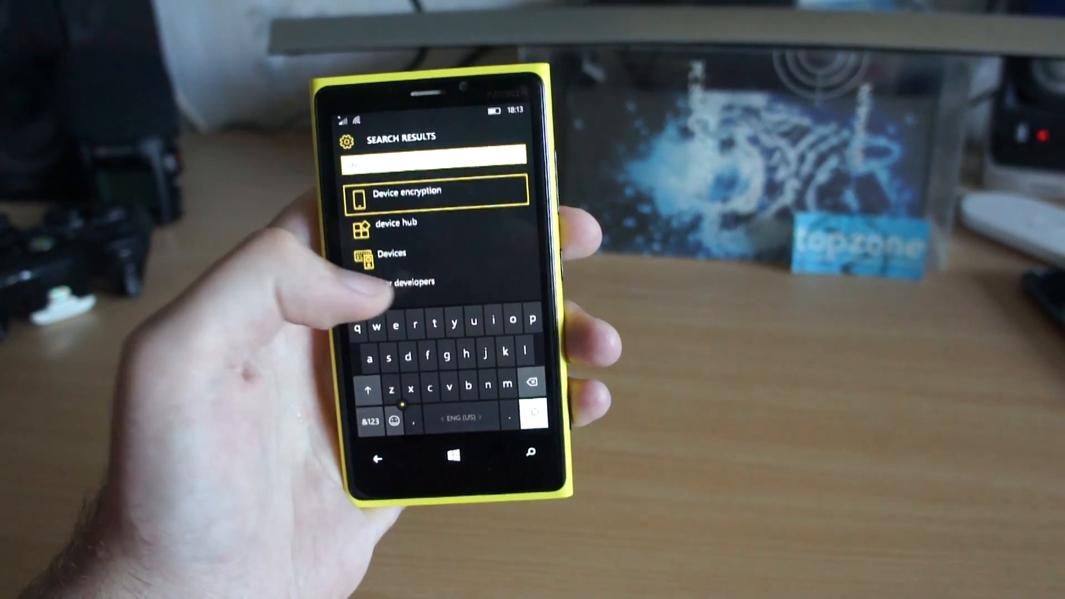
- In For Developers, select Developer mode and confirm with Yes
{"action": "left_click", "coordinate": [402, 281]}
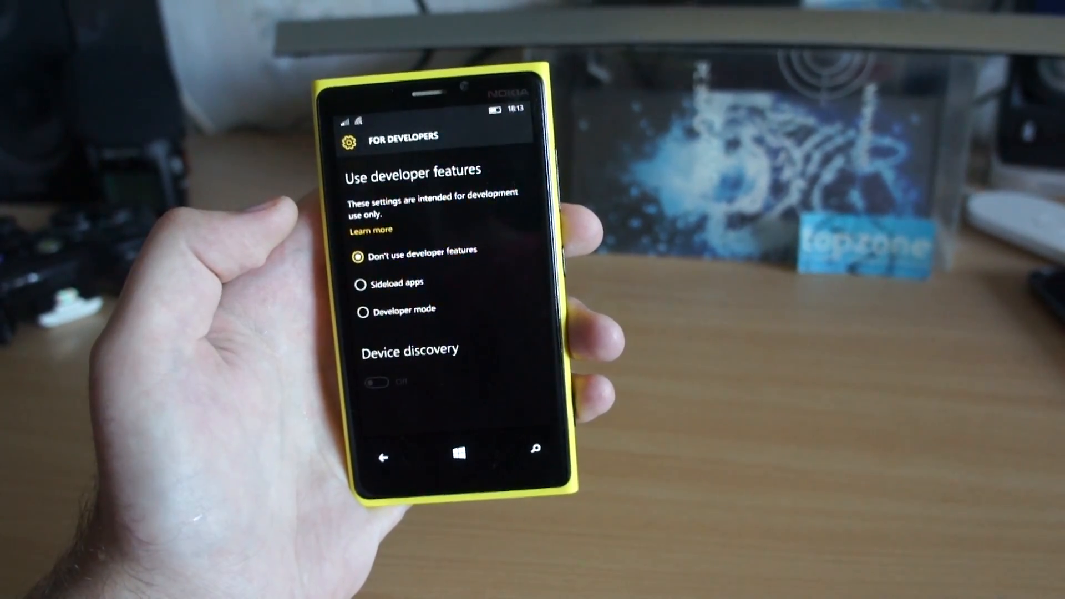
{"action": "left_click", "coordinate": [364, 311]}
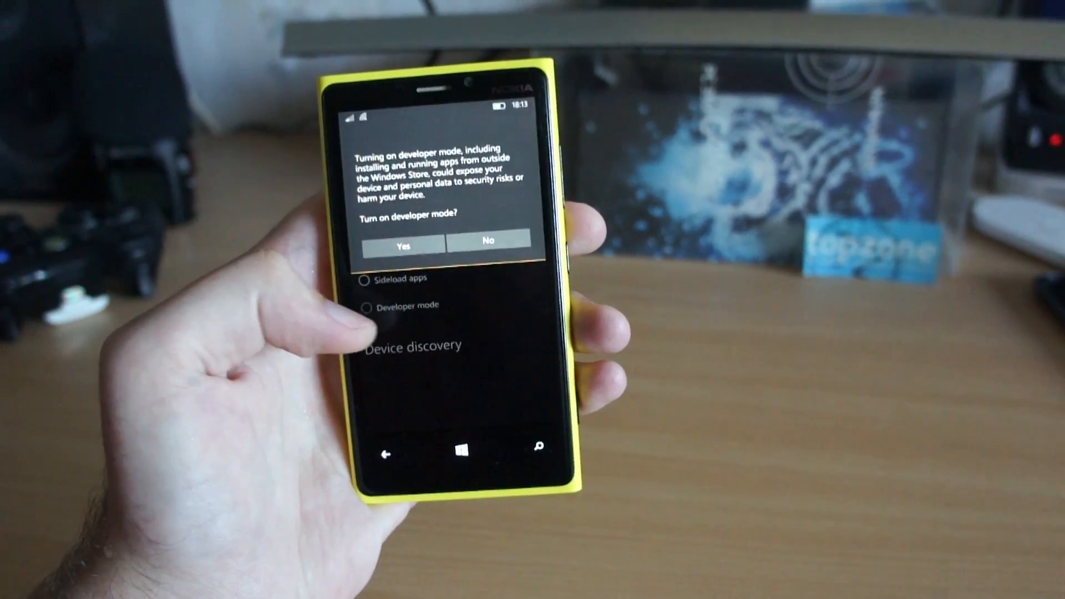
{"action": "left_click", "coordinate": [402, 245]}
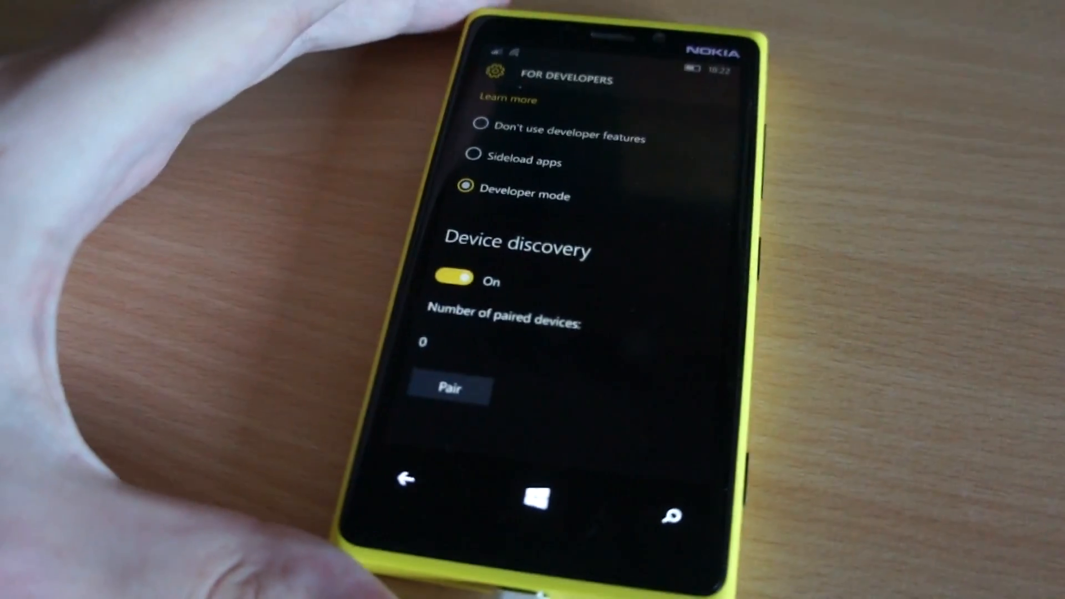
{"action": "left_click", "coordinate": [448, 388]}
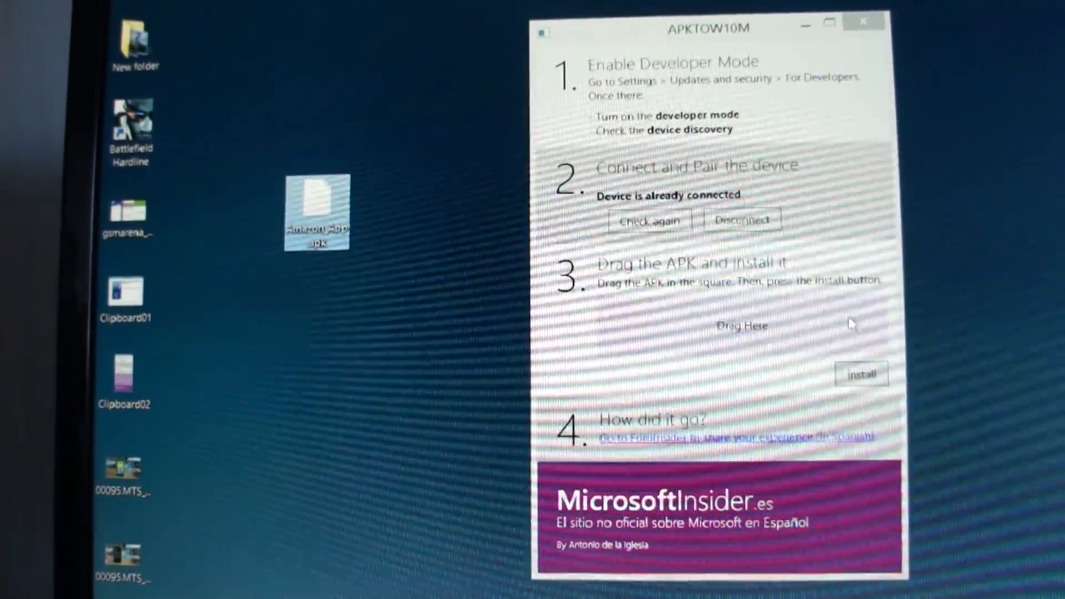
- Load Amazon_App.apk from the desktop into APKTOW10M and install it on the phone
{"action": "left_click_drag", "start_coordinate": [317, 211], "coordinate": [740, 327]}
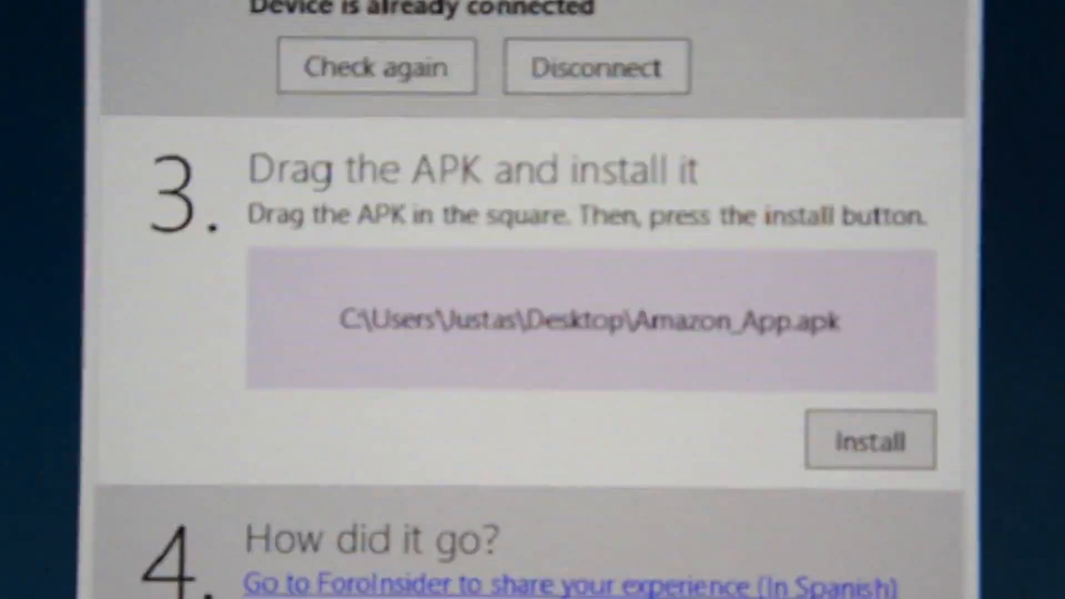
{"action": "left_click", "coordinate": [870, 440]}
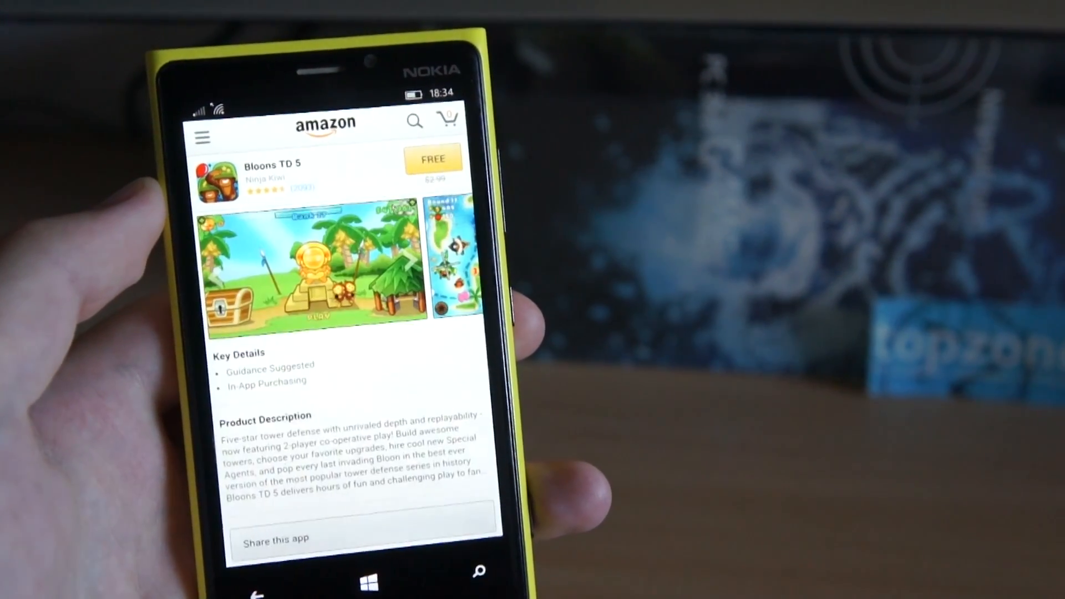
- Show Your Apps (Cloud) with the 17 owned apps and look through the list
{"action": "left_click", "coordinate": [200, 137]}
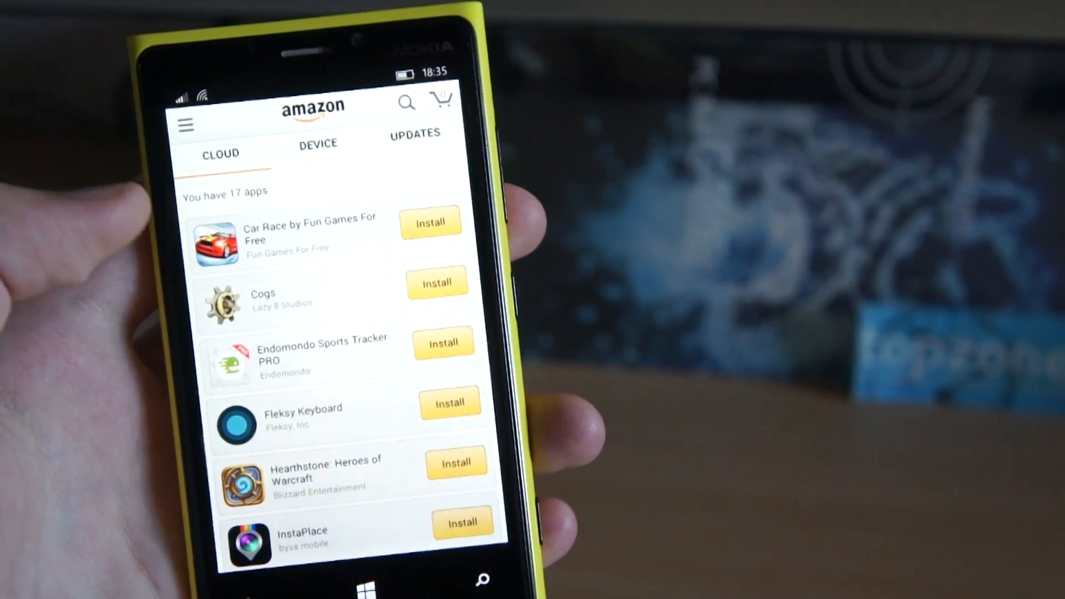
{"action": "scroll", "scroll_direction": "down", "scroll_amount": 3}
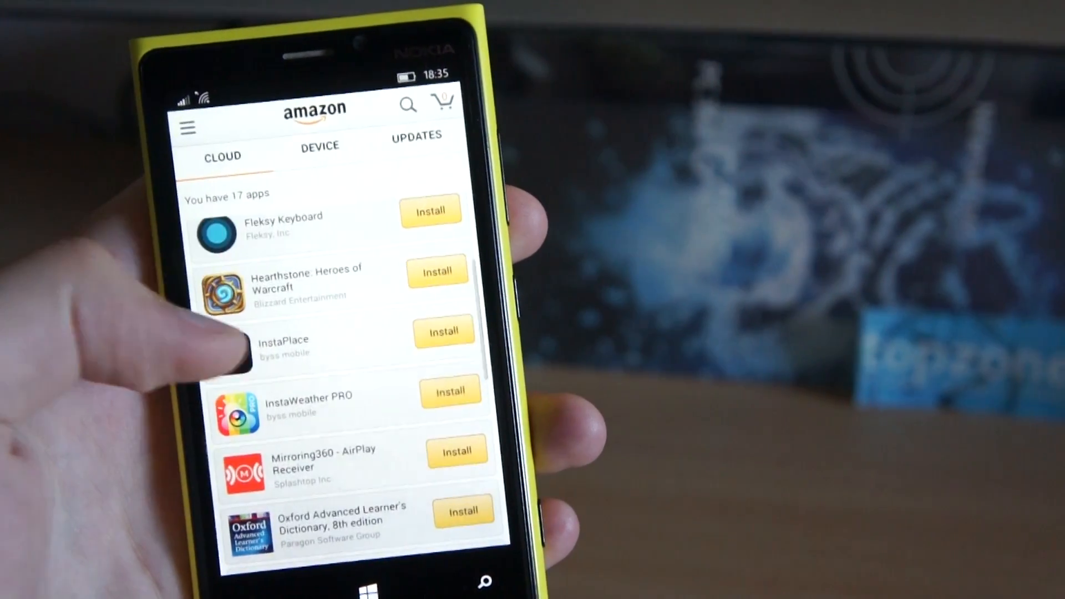
{"action": "scroll", "scroll_direction": "down", "scroll_amount": 3}
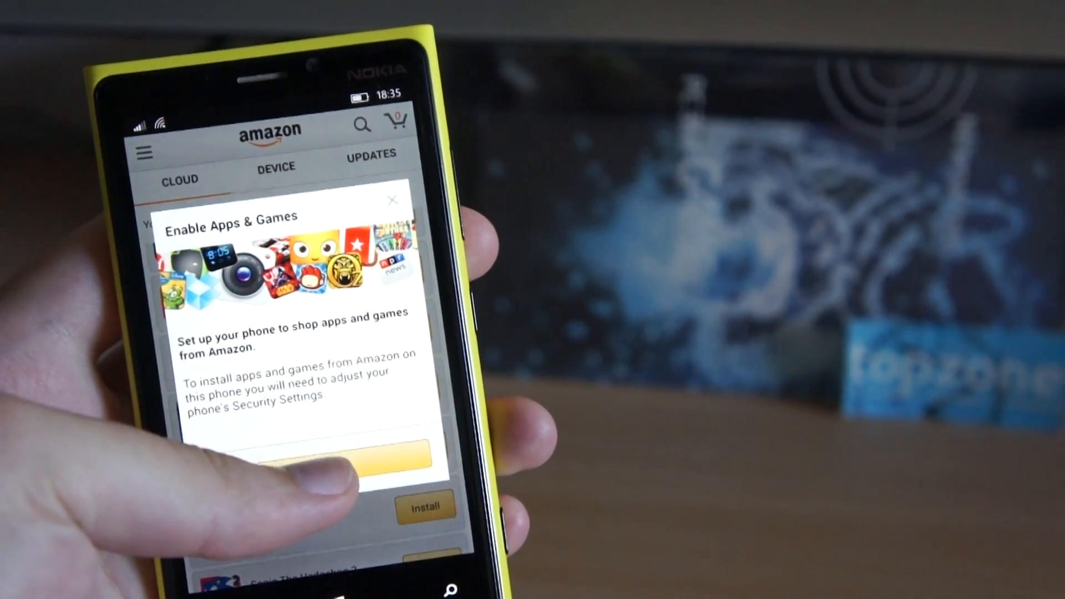
- Start an install, continue past Enable Apps & Games and go to the phone's security settings
{"action": "left_click", "coordinate": [425, 505]}
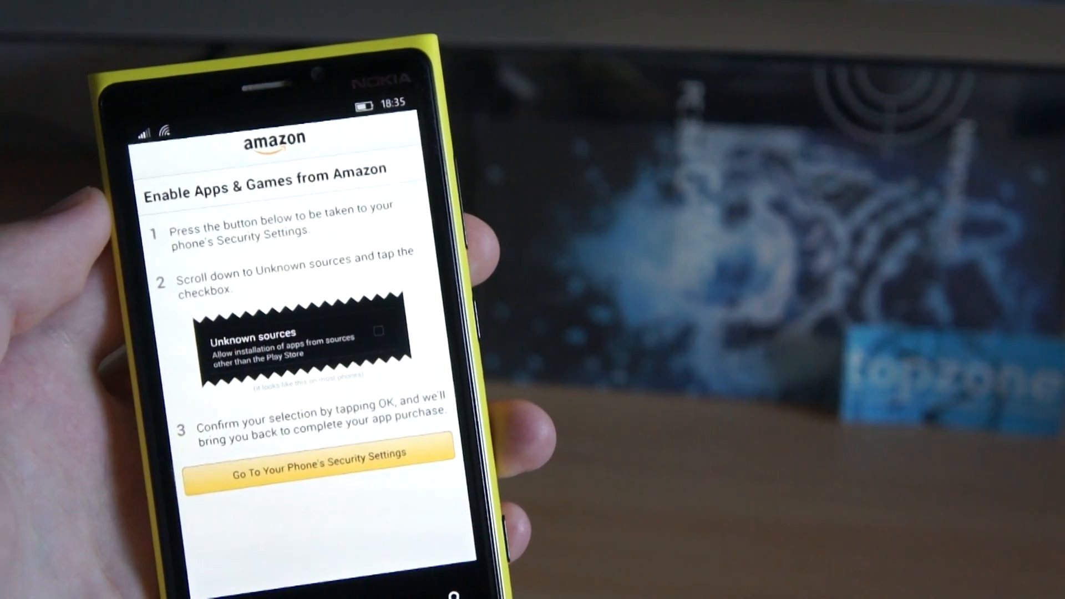
{"action": "left_click", "coordinate": [315, 455]}
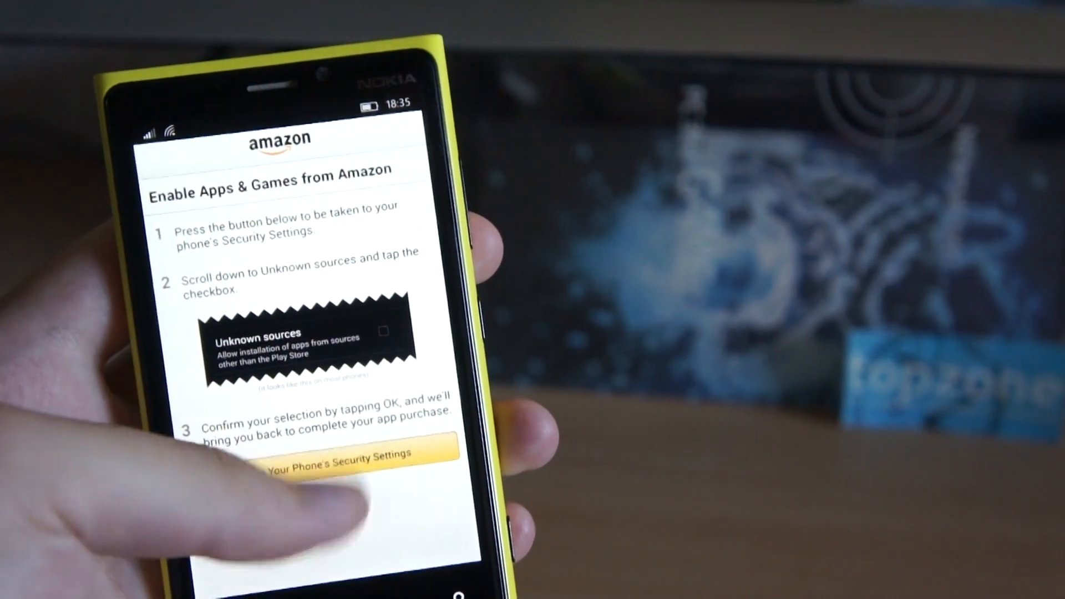
{"action": "left_click", "coordinate": [339, 455]}
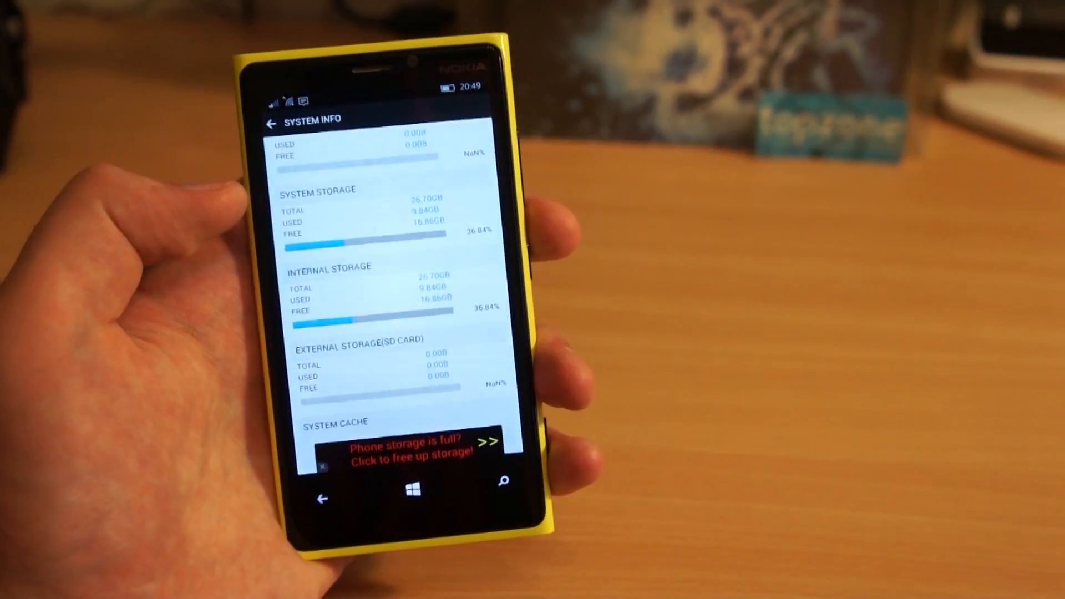
- Scroll through the storage details on the System Info page
{"action": "scroll", "scroll_direction": "down", "scroll_amount": 3}
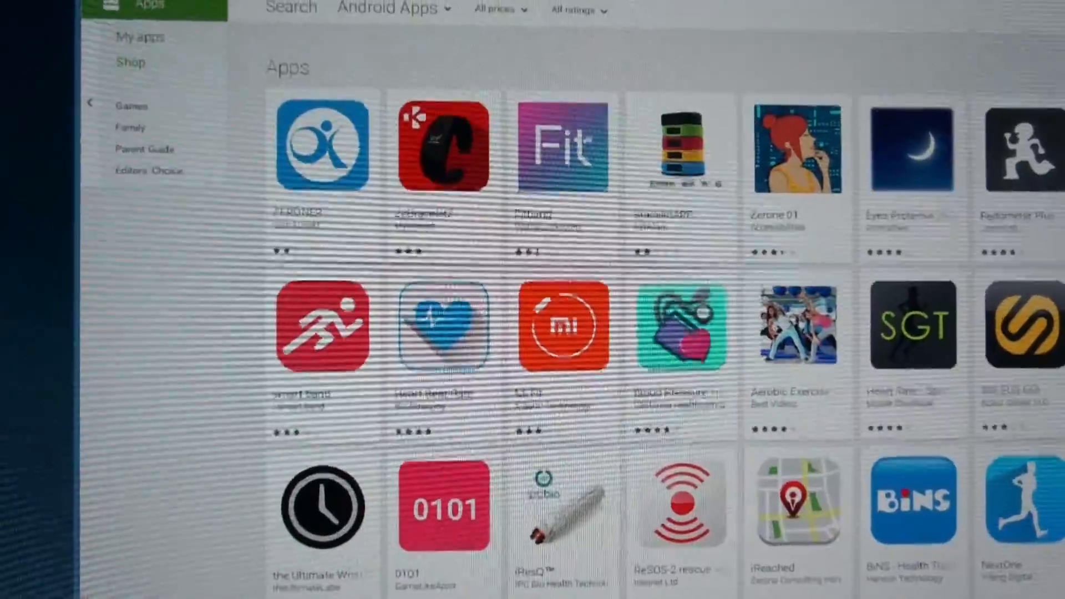
- Choose an app tile from the Google Play Android apps grid
{"action": "left_click", "coordinate": [323, 145]}
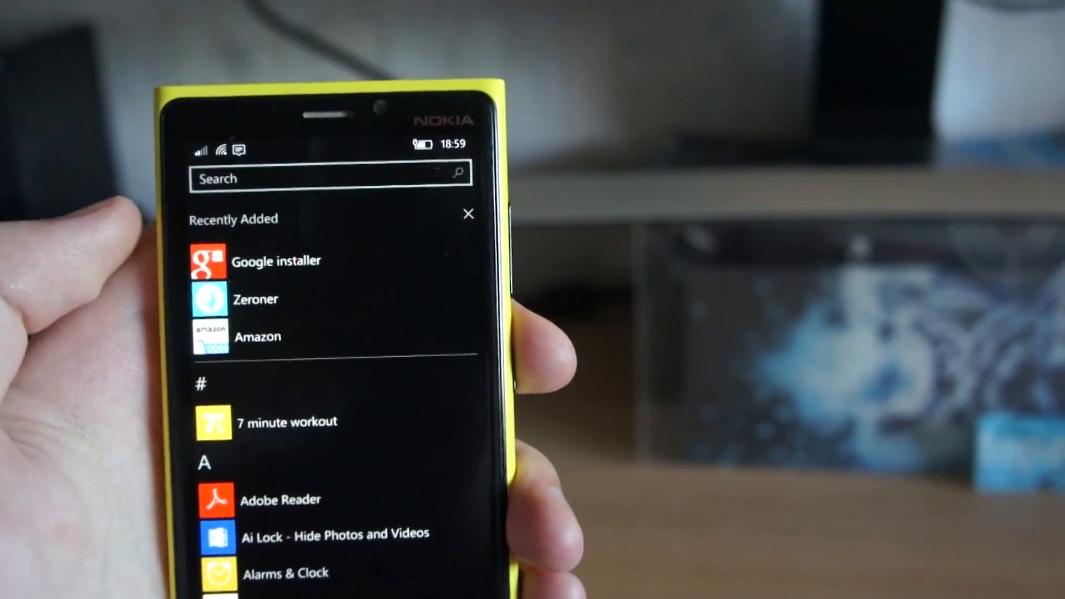
- Launch Google installer from Recently Added and dismiss the Google Service Framework notice with OK
{"action": "left_click", "coordinate": [275, 260]}
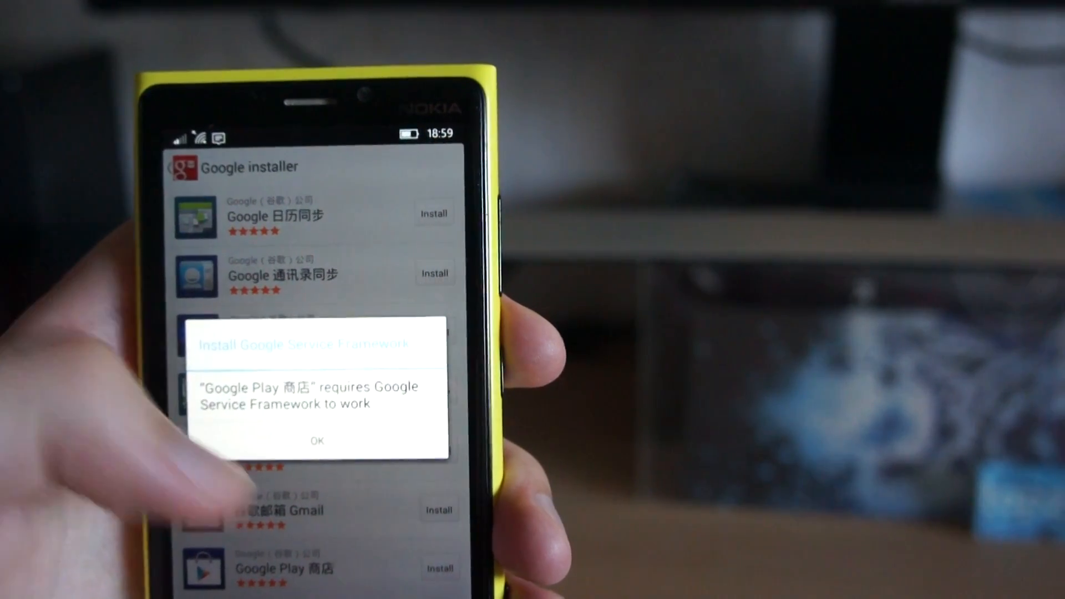
{"action": "left_click", "coordinate": [317, 439]}
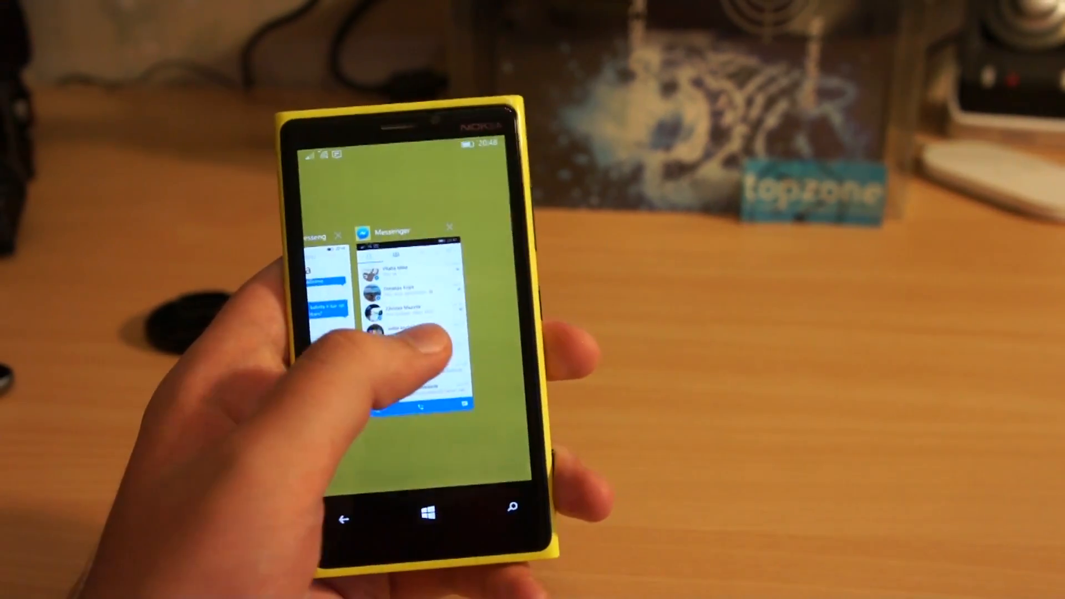
{"action": "left_click", "coordinate": [407, 312]}
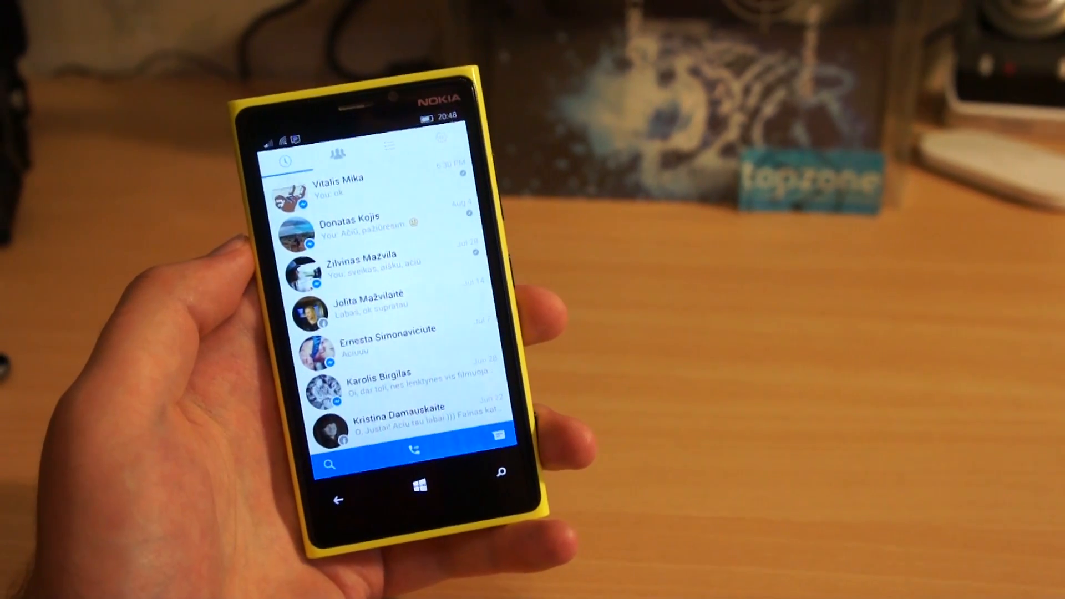
{"action": "left_click", "coordinate": [338, 188]}
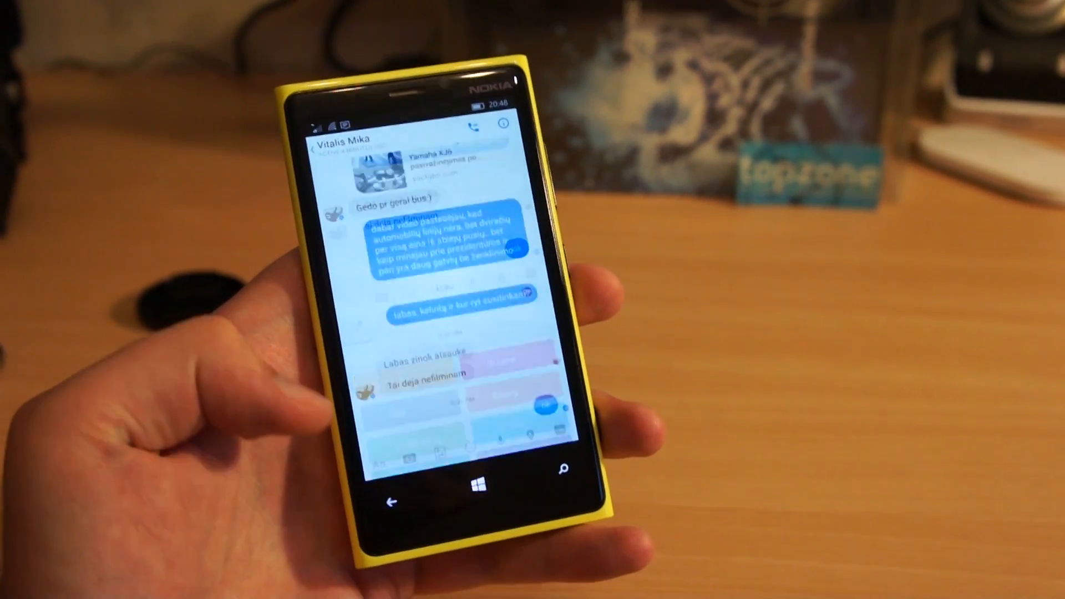
{"action": "left_click", "coordinate": [391, 501]}
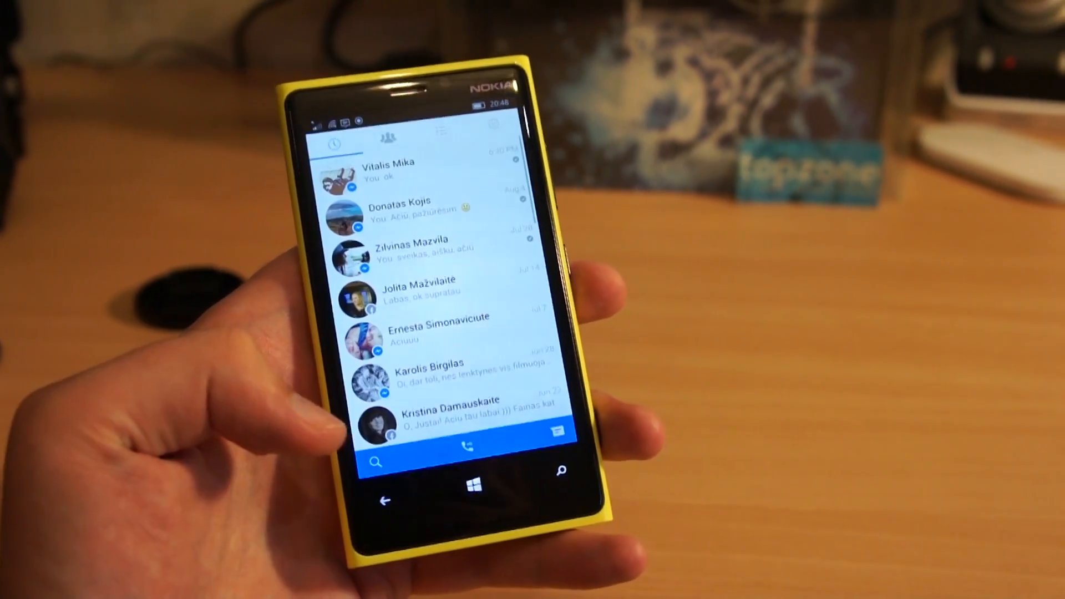